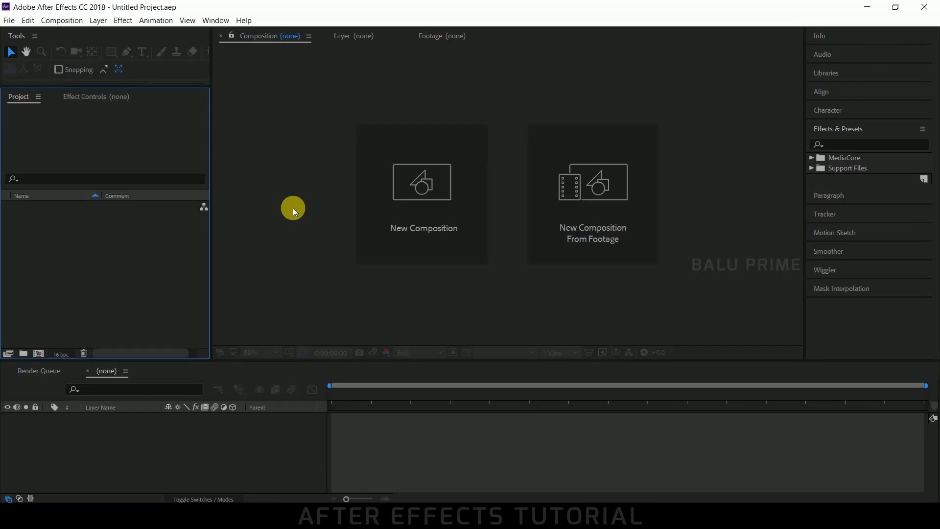
{"action": "mouse_move", "coordinate": [241, 184]}
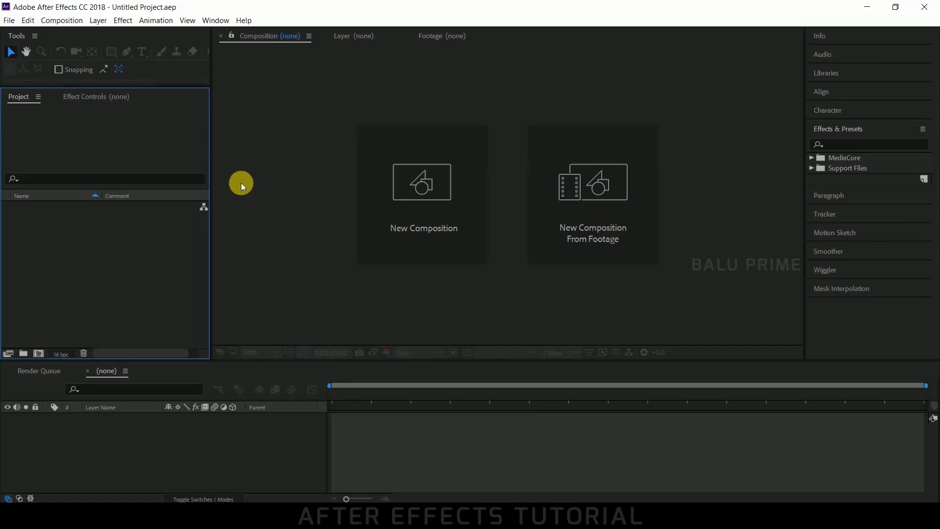
{"action": "mouse_move", "coordinate": [107, 271]}
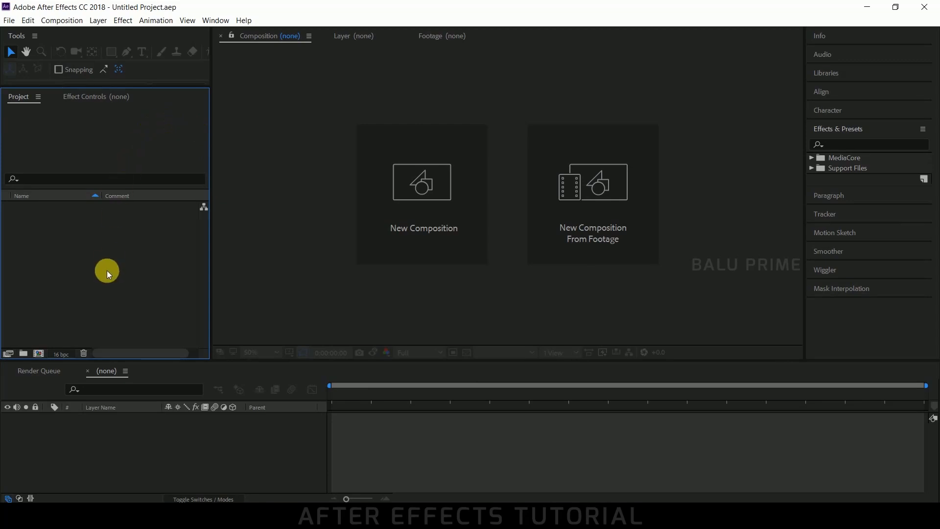
{"action": "mouse_move", "coordinate": [45, 232]}
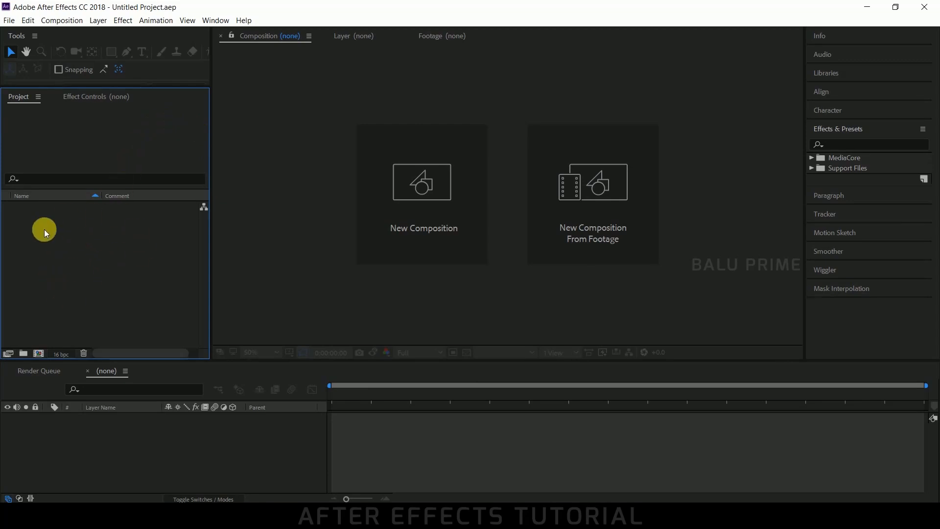
Open the Import File dialog from the Project panel's context menu.
{"action": "right_click", "coordinate": [45, 233]}
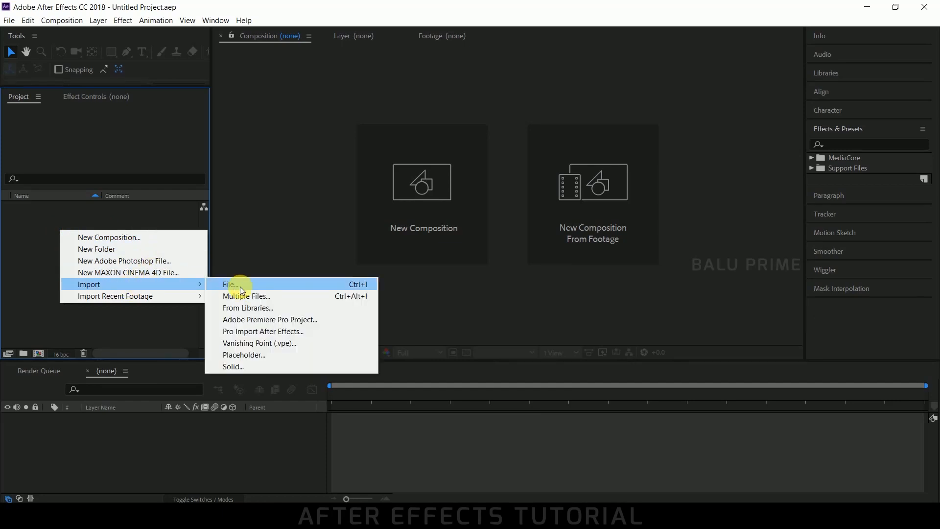
{"action": "left_click", "coordinate": [227, 284]}
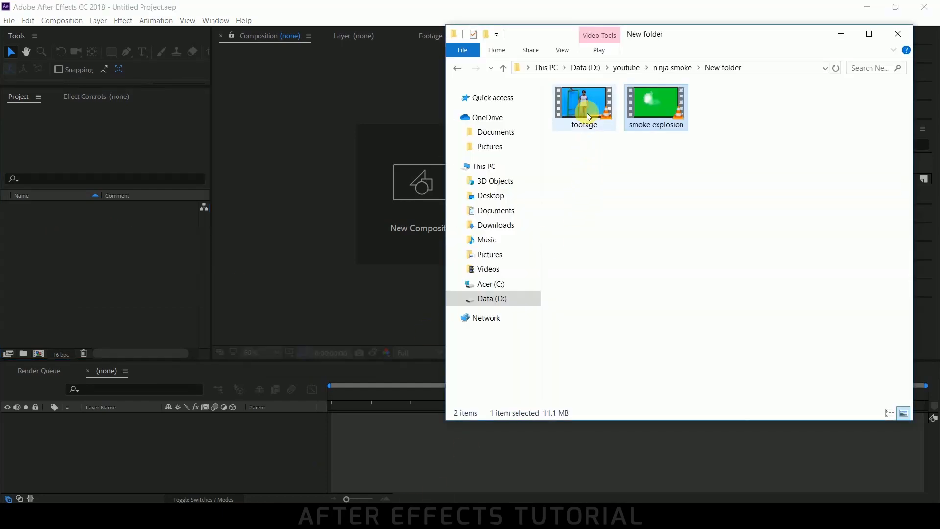
Select footage.mp4 in the import browser.
{"action": "left_click", "coordinate": [583, 105]}
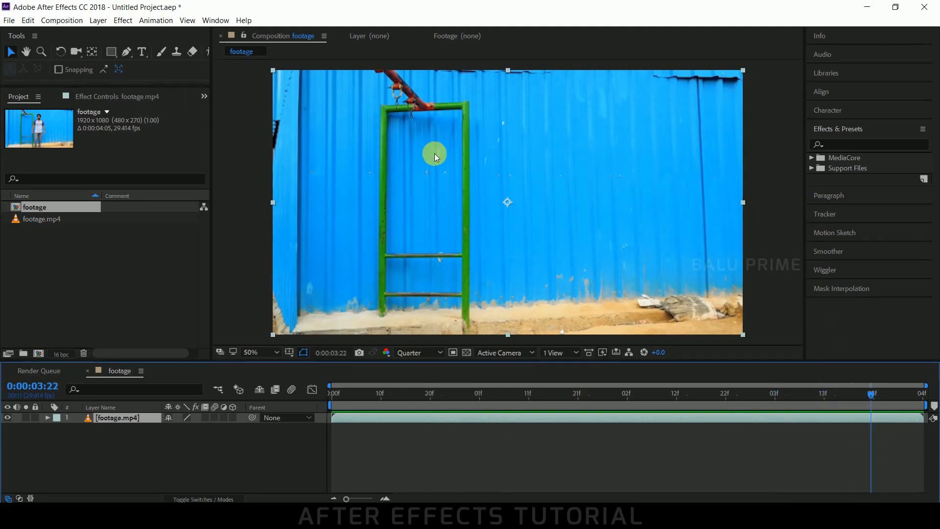
{"action": "mouse_move", "coordinate": [552, 270]}
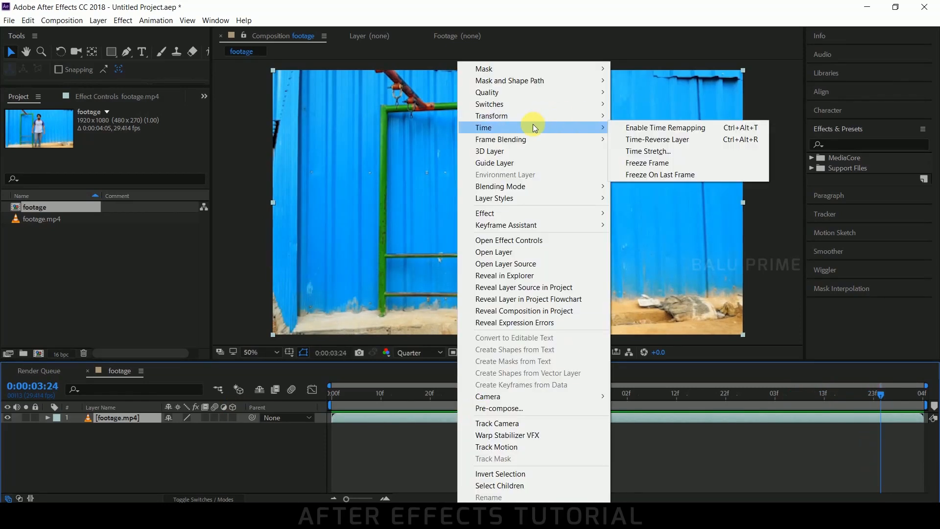
Freeze the footage layer on the empty-wall frame and begin renaming it to bg.
{"action": "left_click", "coordinate": [664, 128]}
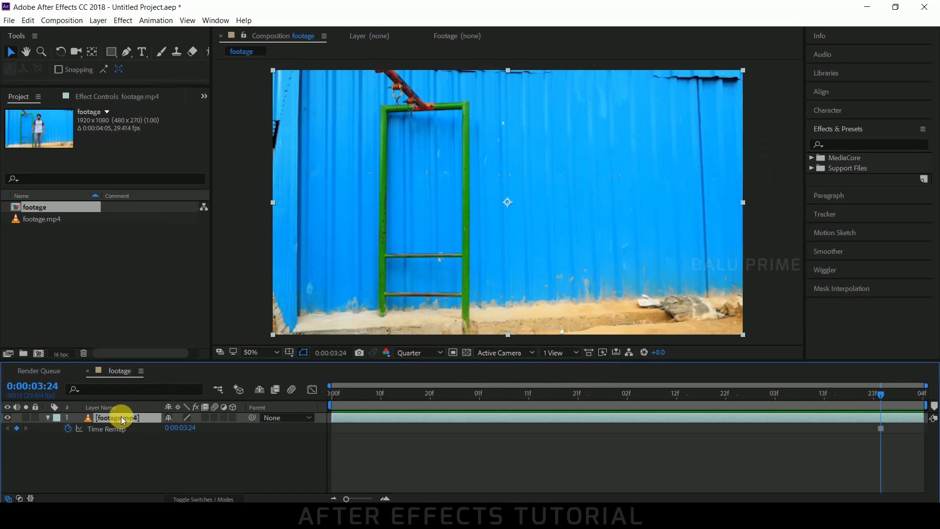
{"action": "right_click", "coordinate": [118, 417]}
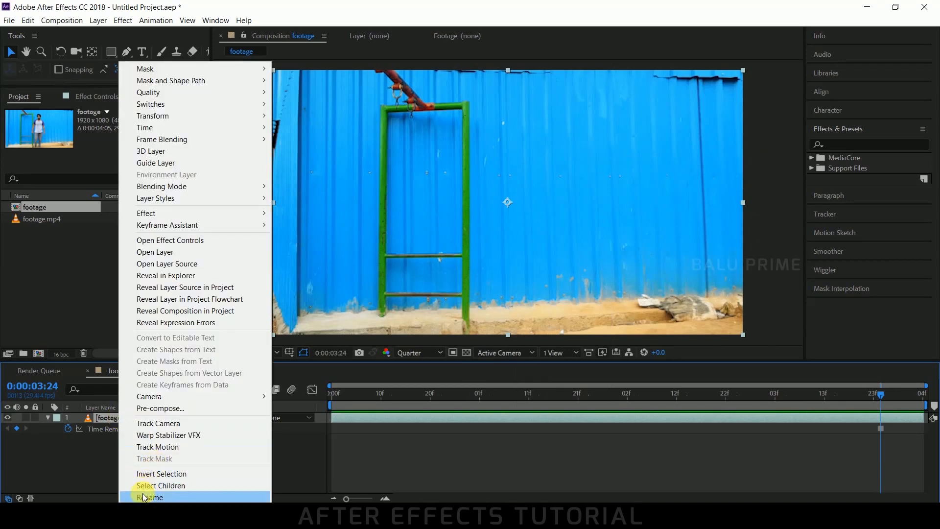
{"action": "left_click", "coordinate": [150, 497]}
{"action": "type", "text": "bg"}
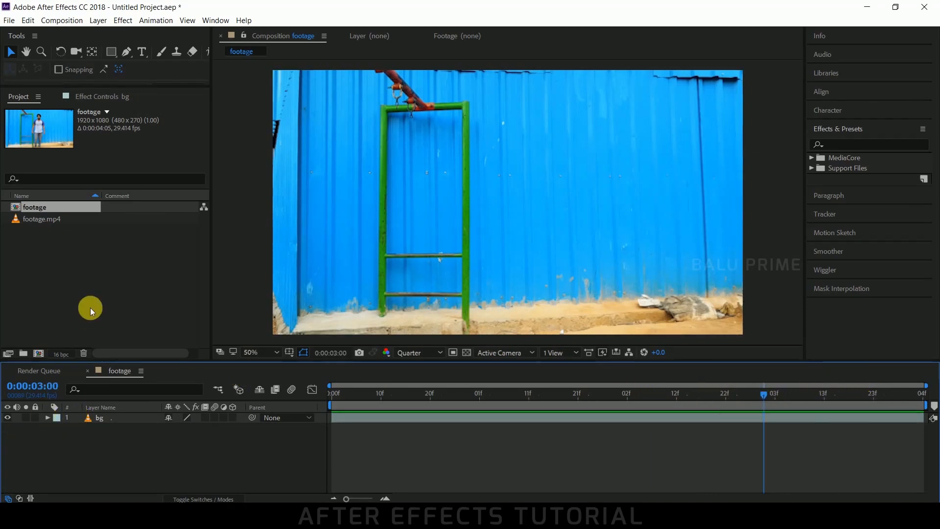
Select footage.mp4 in the Project panel to add it above bg.
{"action": "left_click", "coordinate": [42, 218]}
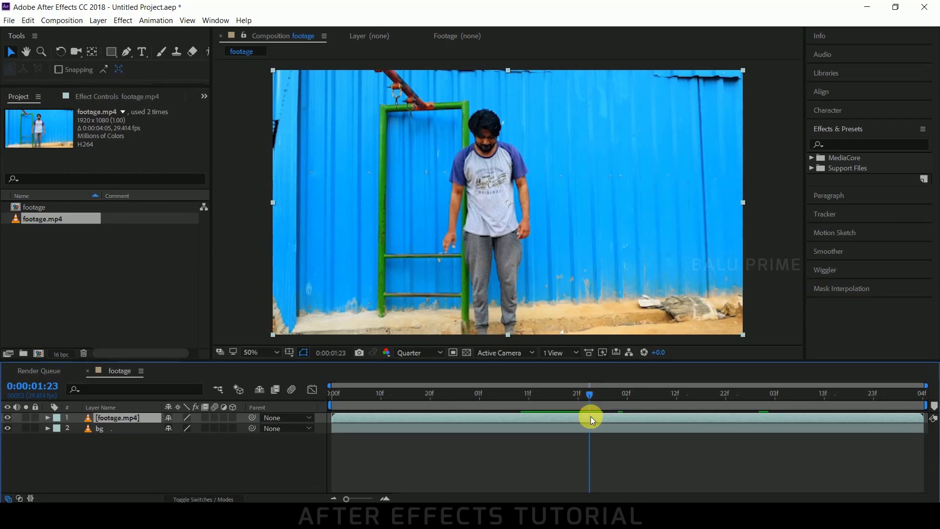
Split the top footage layer at 0:00:01:23 using Edit > Split Layer.
{"action": "left_click", "coordinate": [28, 20]}
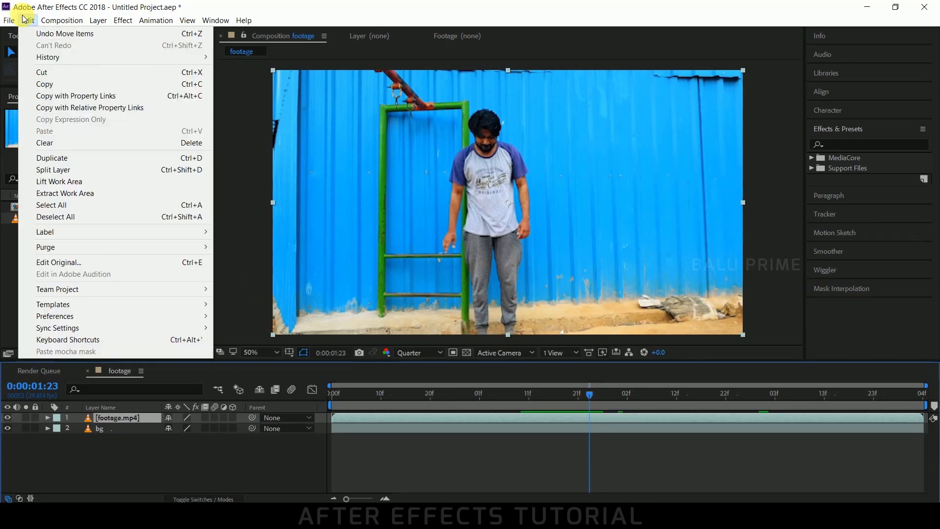
{"action": "mouse_move", "coordinate": [72, 170]}
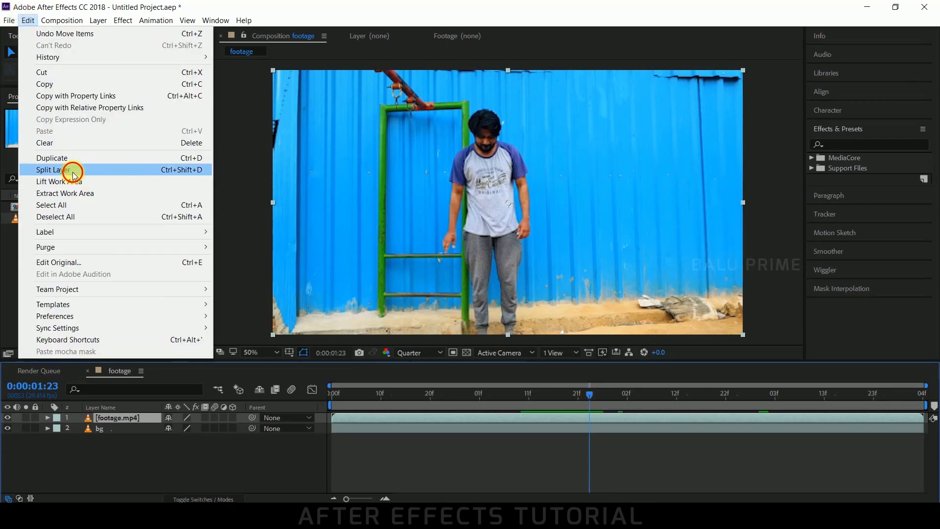
{"action": "left_click", "coordinate": [50, 170]}
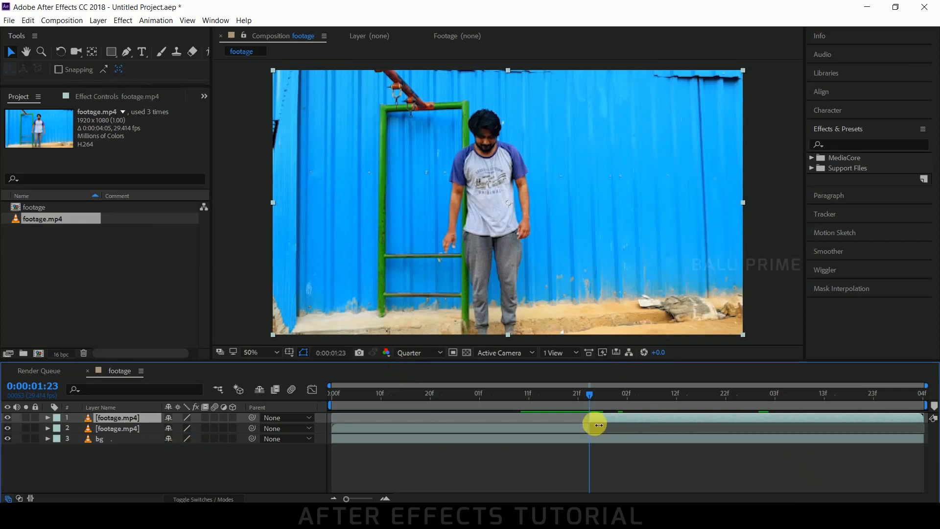
{"action": "mouse_move", "coordinate": [598, 420]}
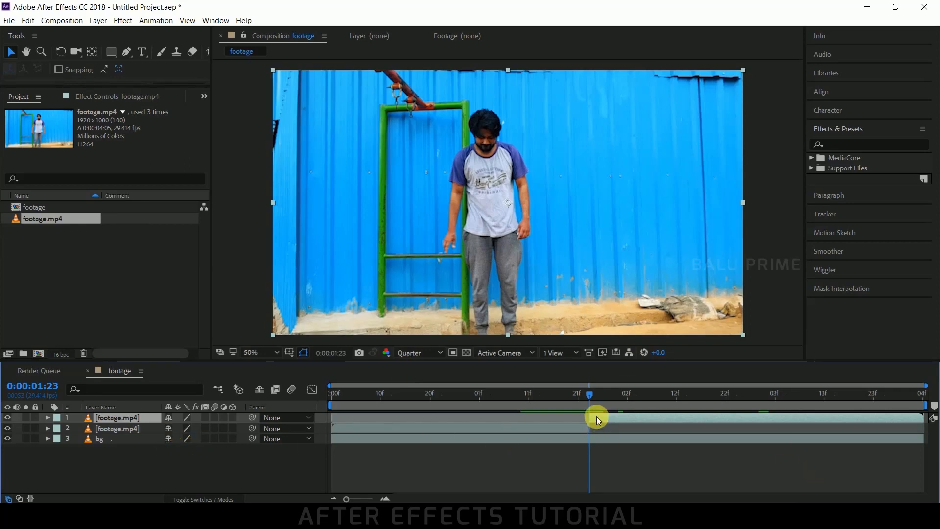
{"action": "mouse_move", "coordinate": [620, 421]}
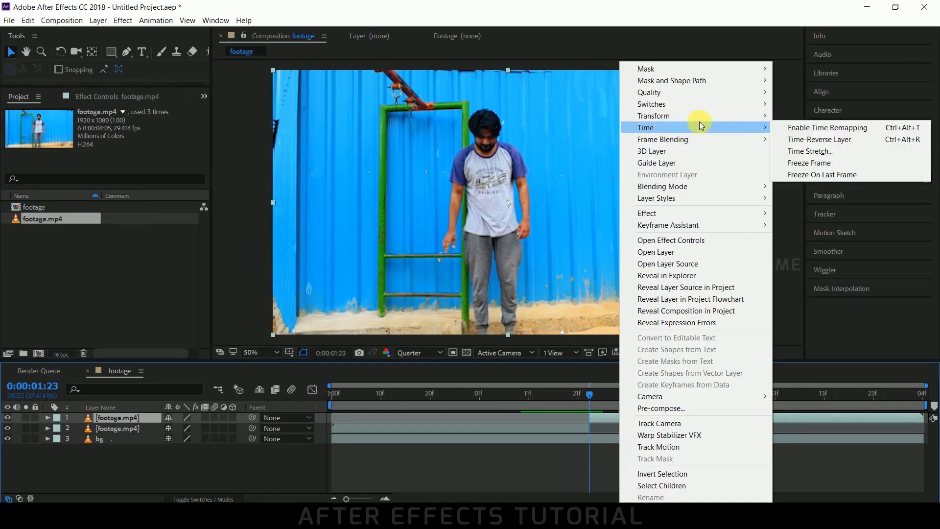
Apply Freeze Frame to the upper split footage layer at 0:00:01:23.
{"action": "left_click", "coordinate": [827, 127]}
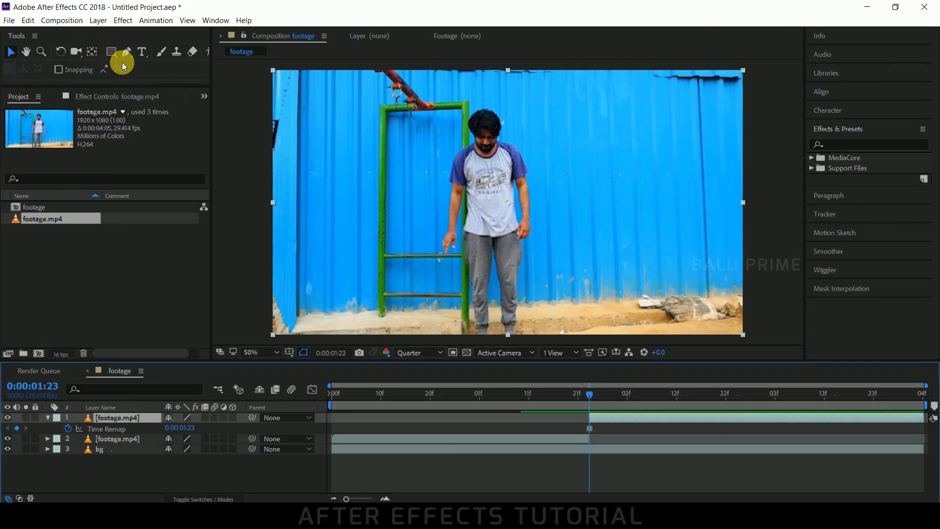
Trace a closed Pen-tool mask around the person on layer 1.
{"action": "left_click", "coordinate": [127, 52]}
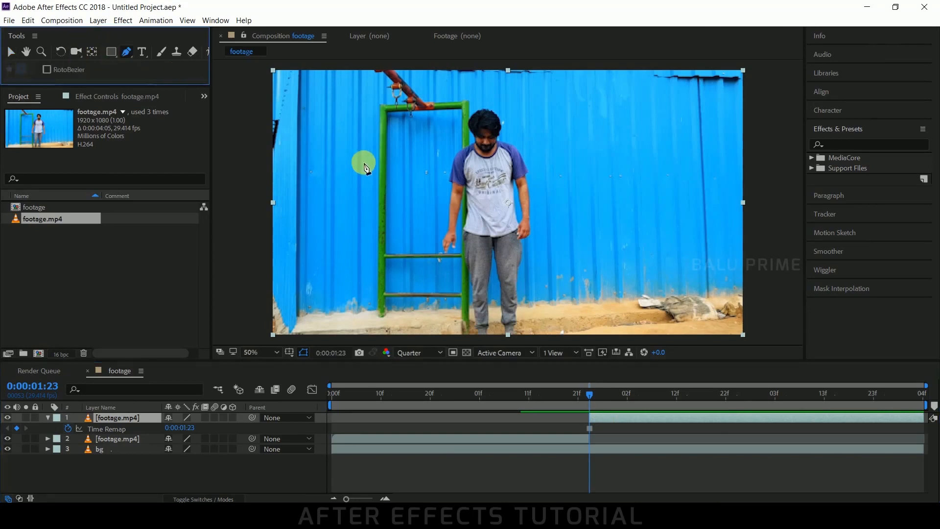
{"action": "mouse_move", "coordinate": [494, 198]}
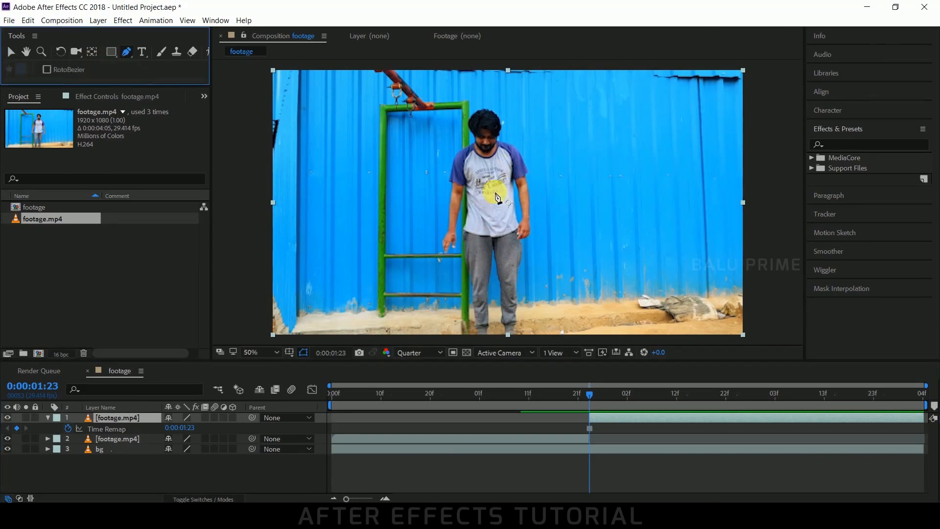
{"action": "mouse_move", "coordinate": [490, 313]}
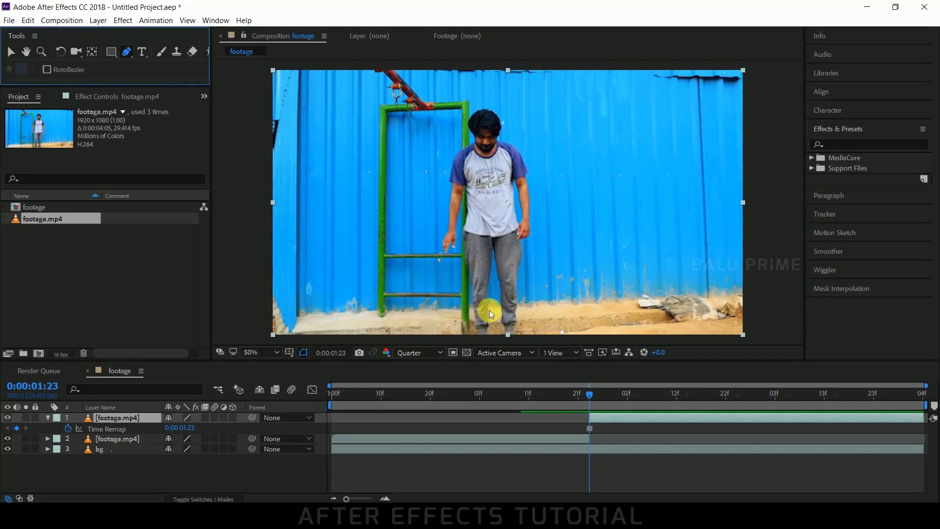
{"action": "left_click", "coordinate": [251, 352]}
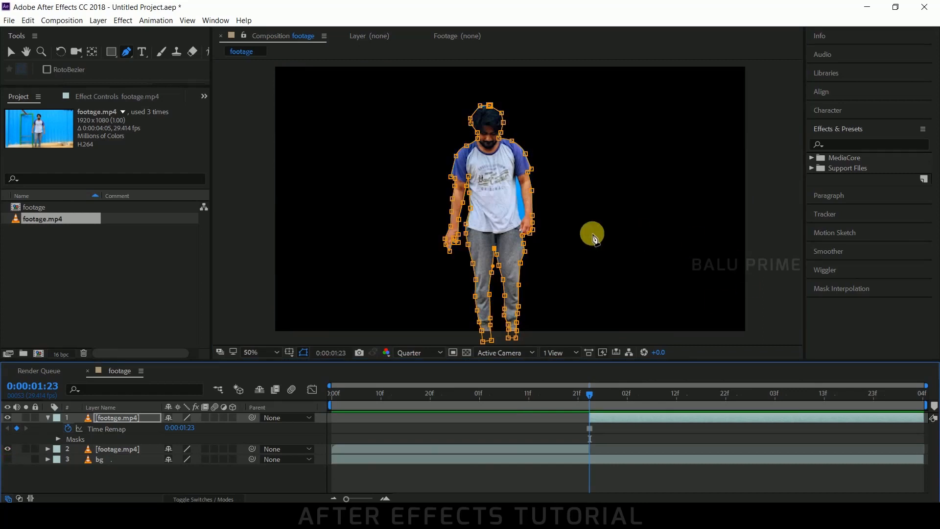
{"action": "mouse_move", "coordinate": [569, 206]}
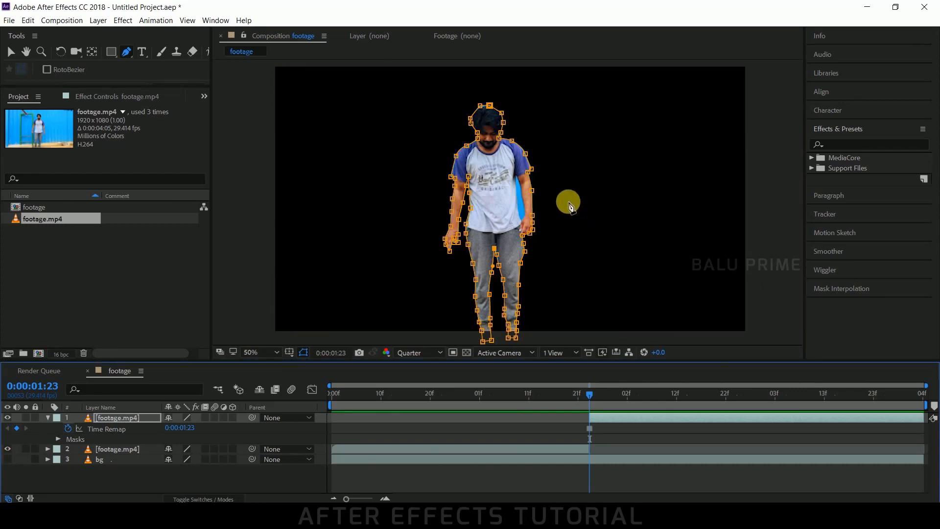
{"action": "mouse_move", "coordinate": [11, 469]}
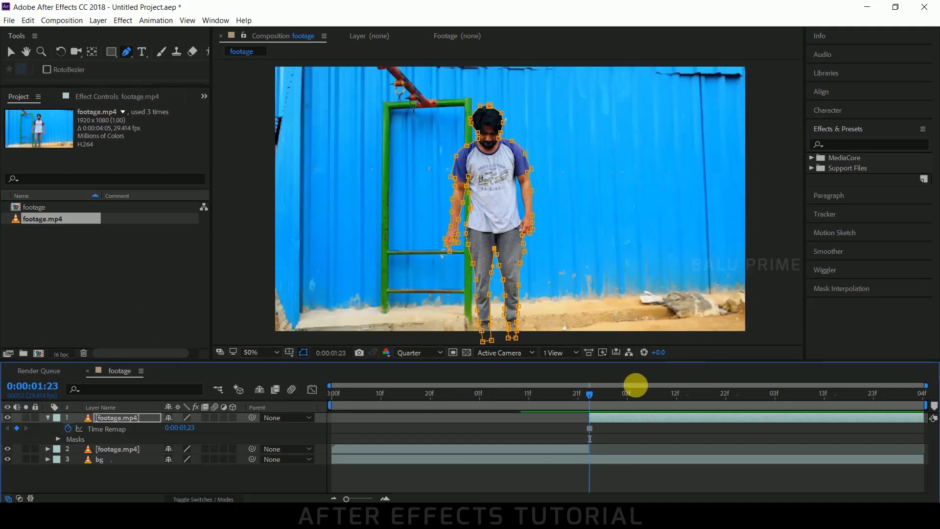
Turn the bg layer's visibility back on behind the masked person.
{"action": "left_click", "coordinate": [48, 418]}
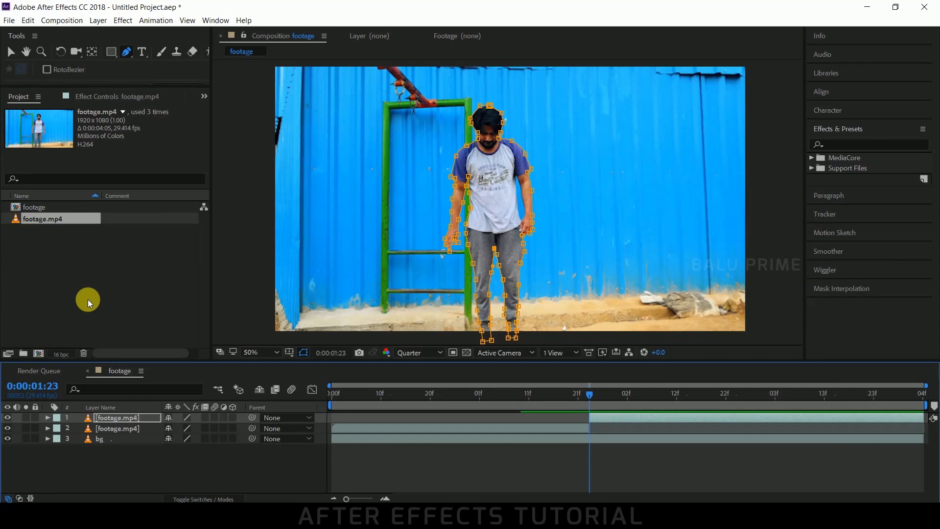
{"action": "mouse_move", "coordinate": [59, 313]}
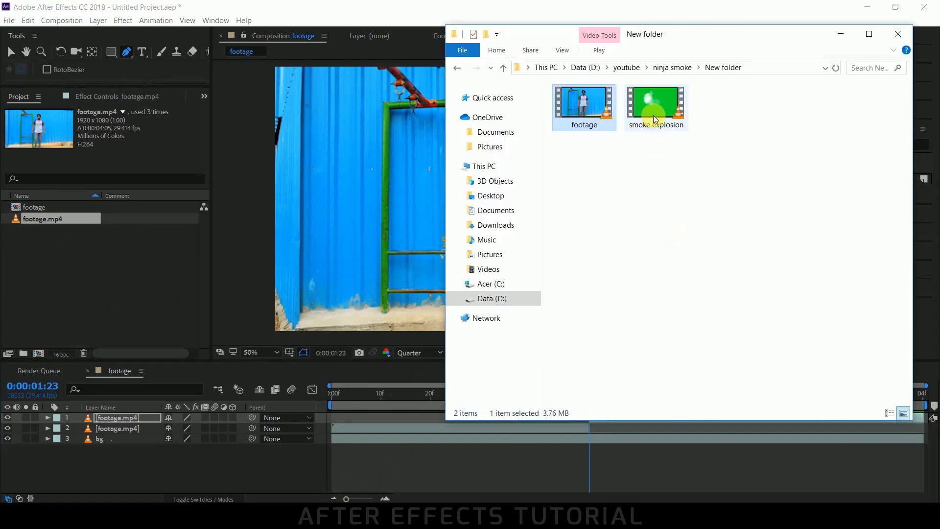
Drag smoke explosion.mov from File Explorer into the After Effects Project panel.
{"action": "left_click", "coordinate": [655, 101]}
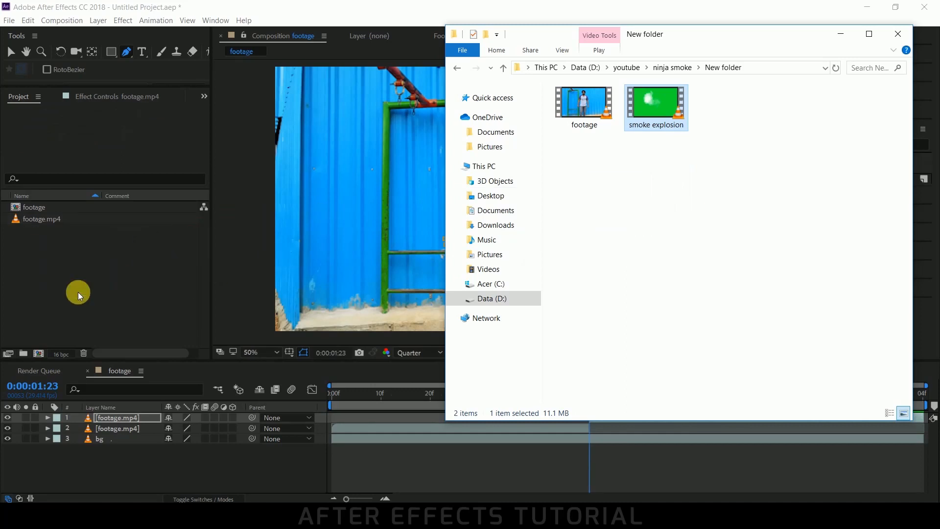
{"action": "left_click", "coordinate": [897, 34]}
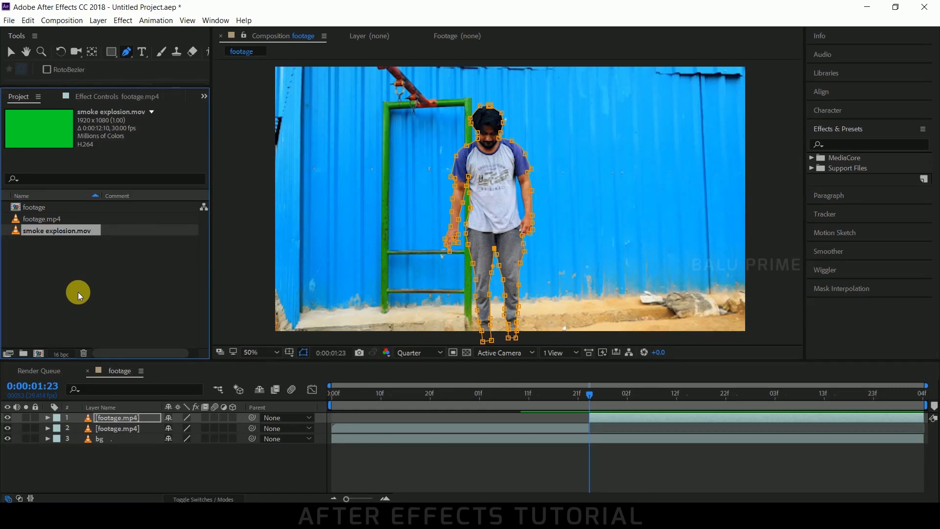
{"action": "mouse_move", "coordinate": [93, 260]}
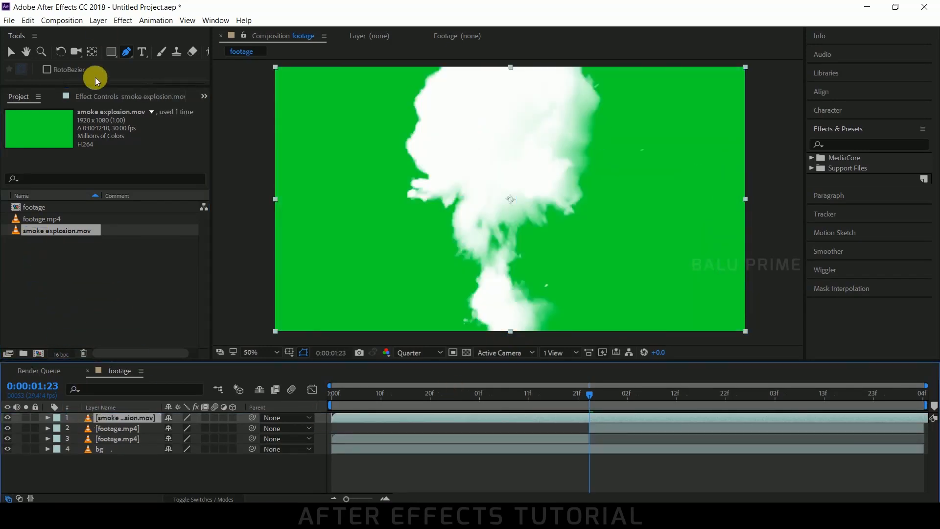
{"action": "mouse_move", "coordinate": [328, 131]}
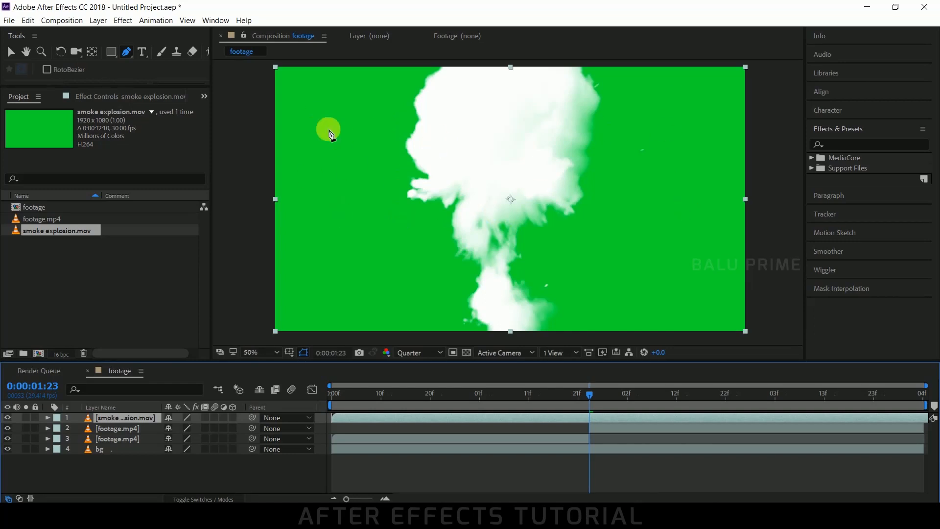
{"action": "mouse_move", "coordinate": [122, 19]}
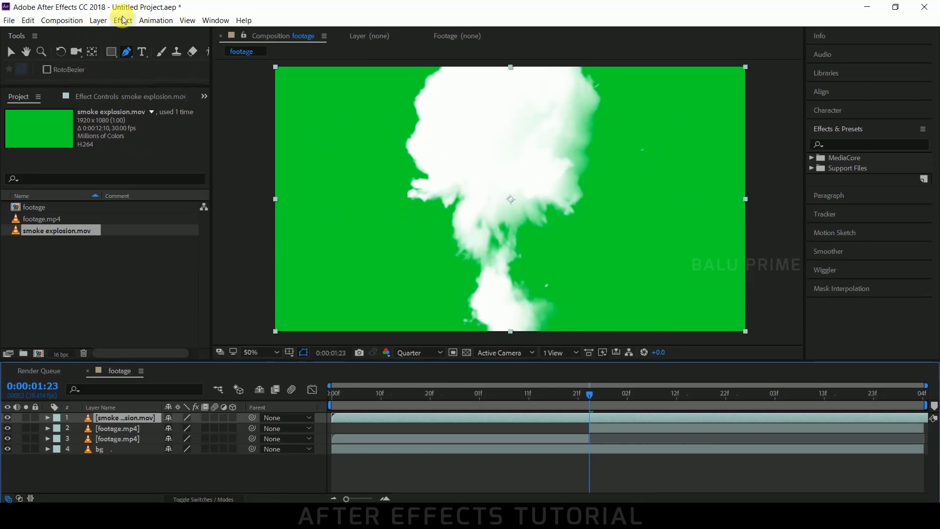
Open the Effect menu with the smoke explosion layer selected.
{"action": "left_click", "coordinate": [123, 19]}
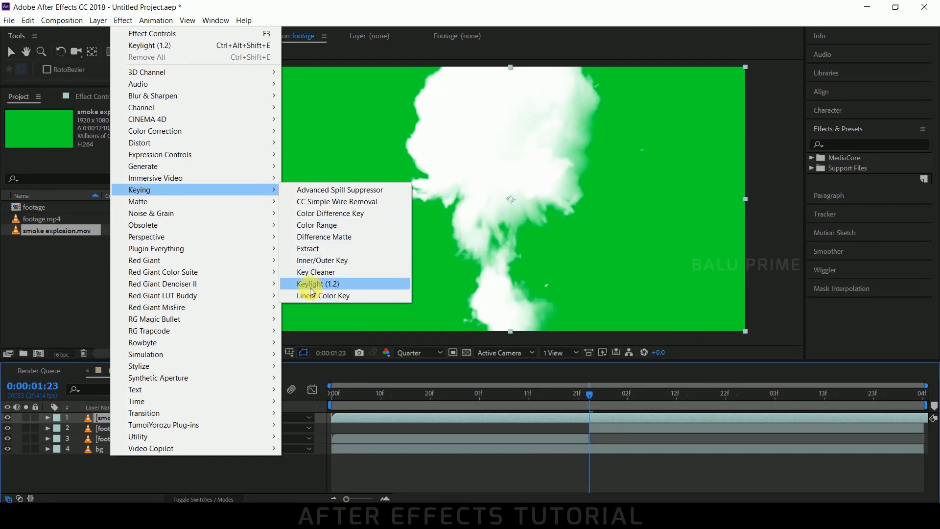
Apply Keylight to the smoke layer and sample the green background as the screen colour.
{"action": "left_click", "coordinate": [317, 284]}
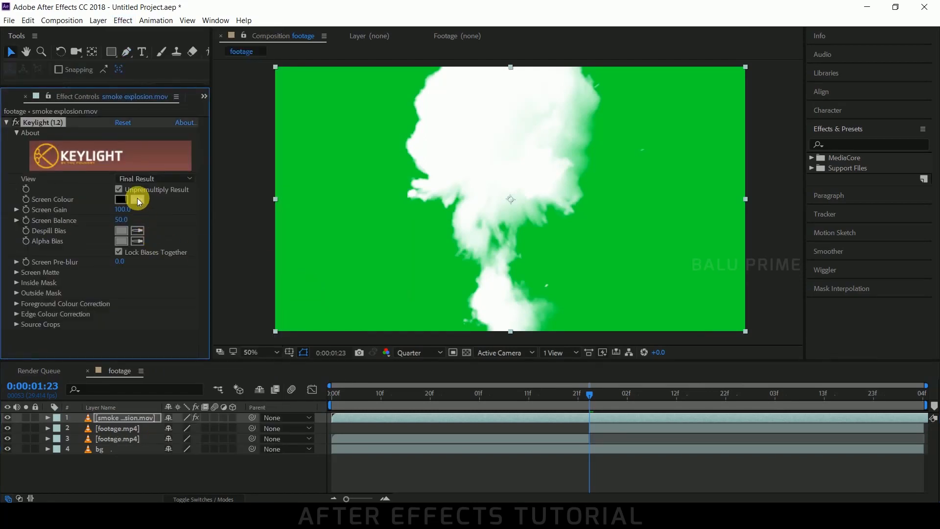
{"action": "left_click", "coordinate": [122, 200]}
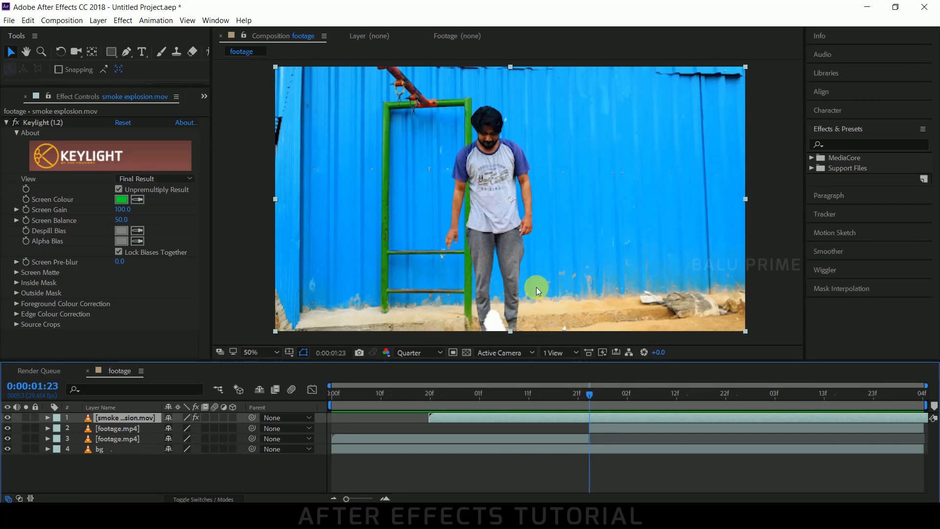
{"action": "mouse_move", "coordinate": [532, 294]}
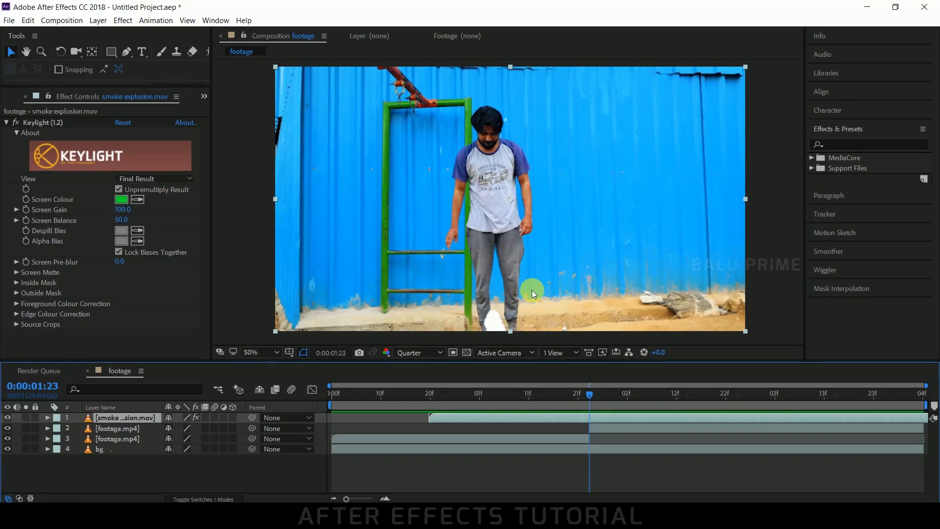
{"action": "mouse_move", "coordinate": [530, 283]}
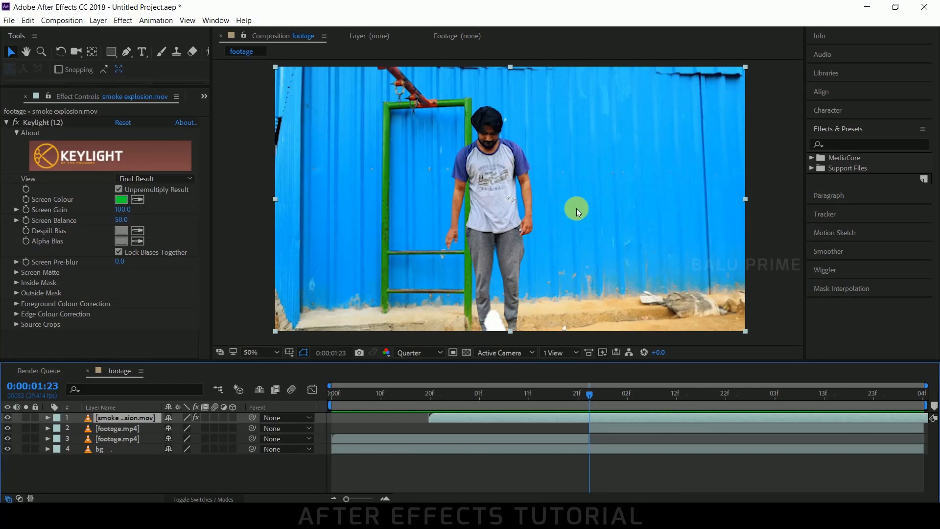
{"action": "mouse_move", "coordinate": [587, 393]}
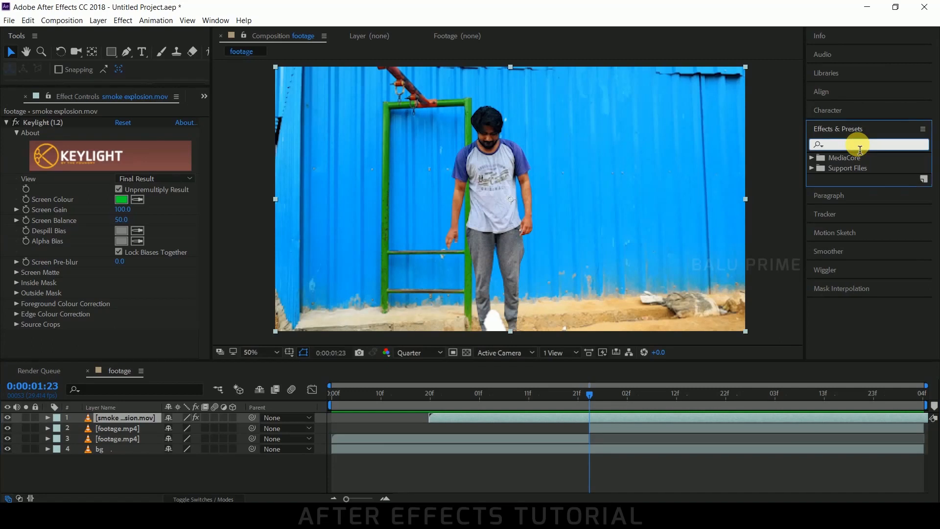
Search for 'linear' and apply Linear Wipe to the footage.mp4 layer.
{"action": "type", "text": "linear"}
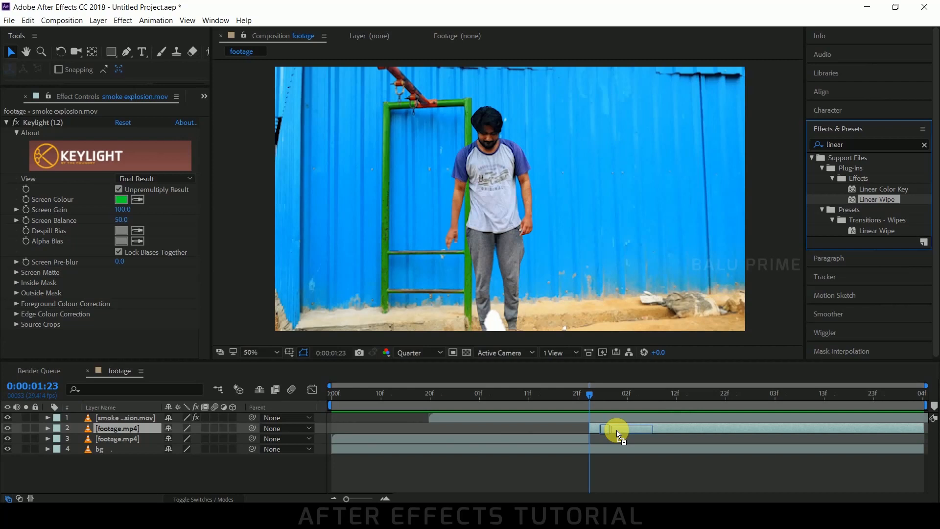
{"action": "left_click", "coordinate": [117, 428]}
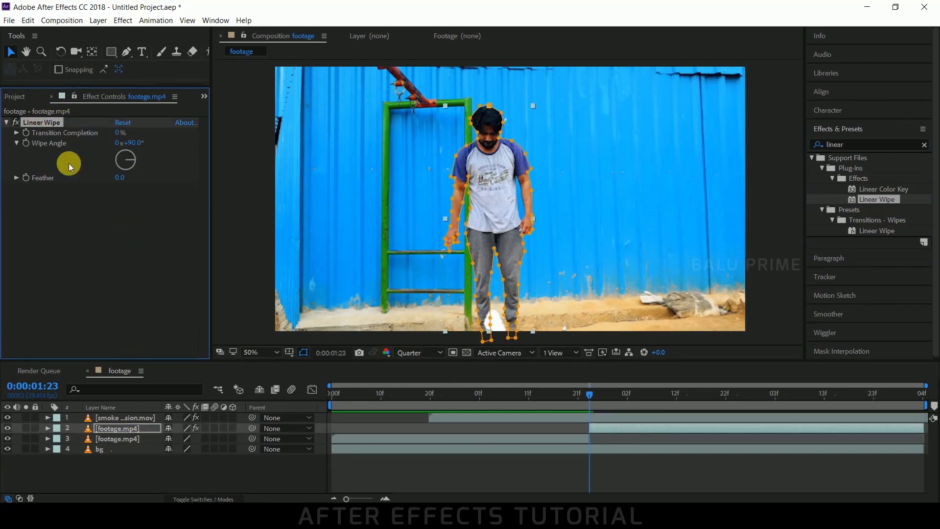
{"action": "mouse_move", "coordinate": [54, 155]}
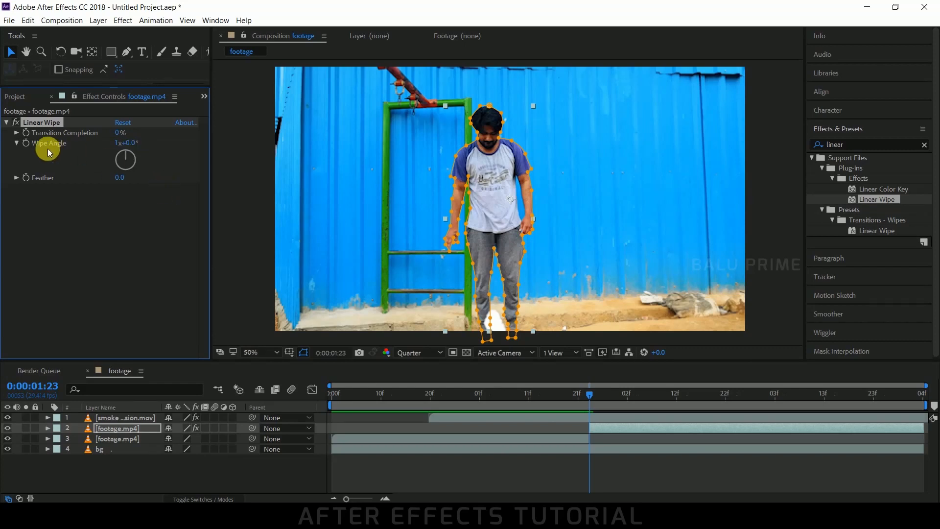
{"action": "mouse_move", "coordinate": [52, 139]}
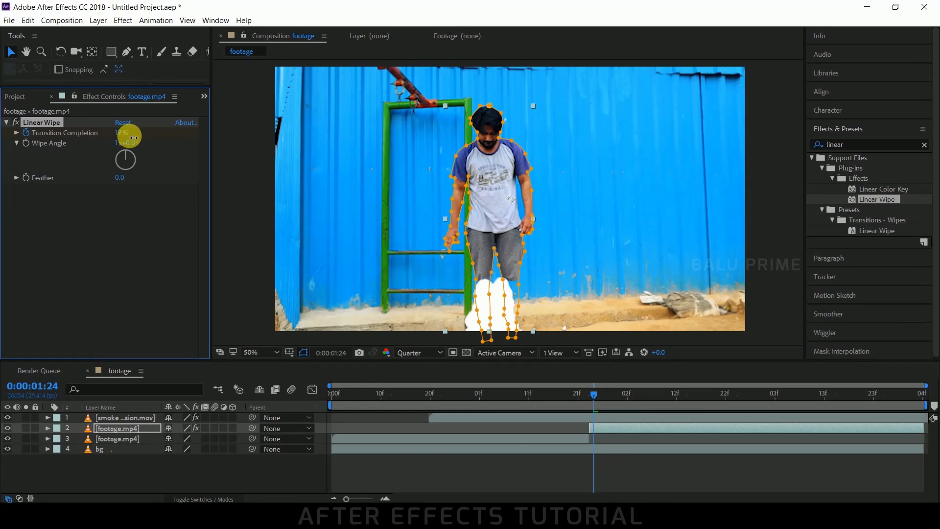
Keyframe Linear Wipe Transition Completion rising to 100%, erasing the subject from the feet up.
{"action": "left_click_drag", "start_coordinate": [120, 133], "coordinate": [129, 133]}
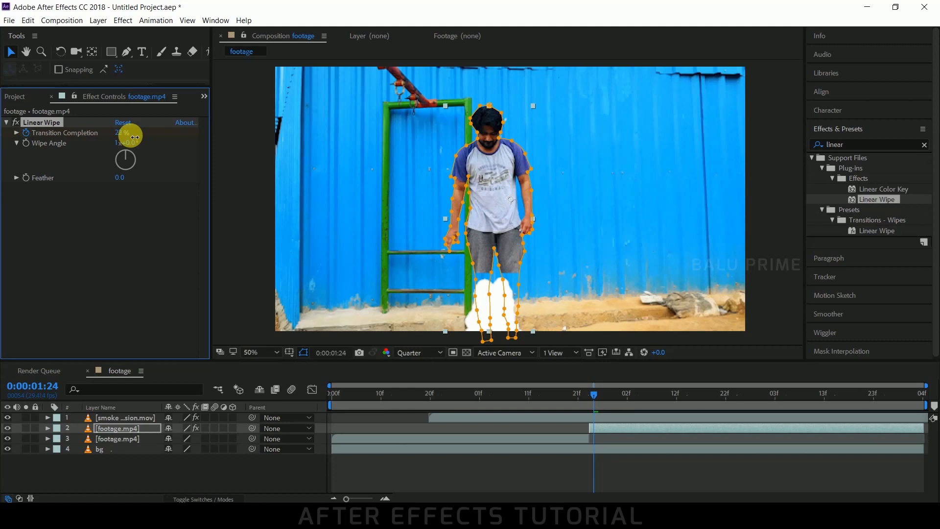
{"action": "left_click_drag", "start_coordinate": [132, 133], "coordinate": [126, 139]}
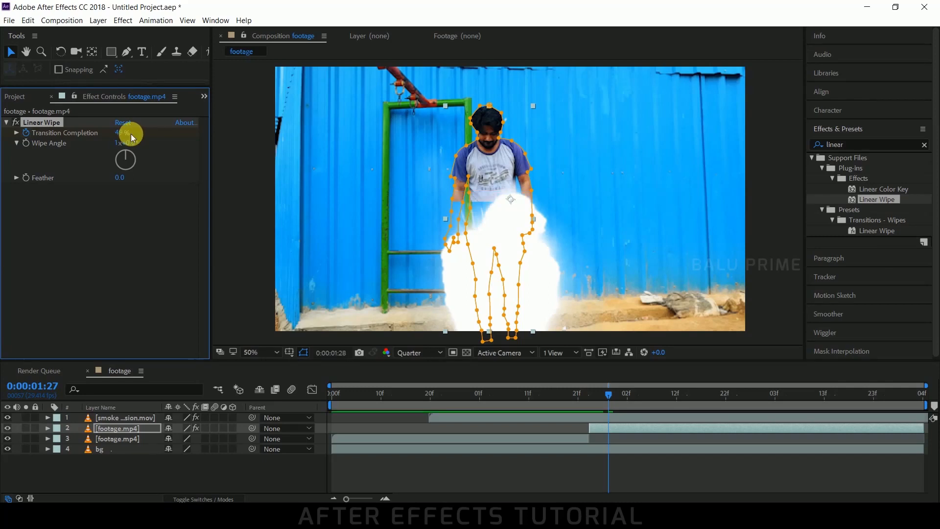
{"action": "key", "text": "Right"}
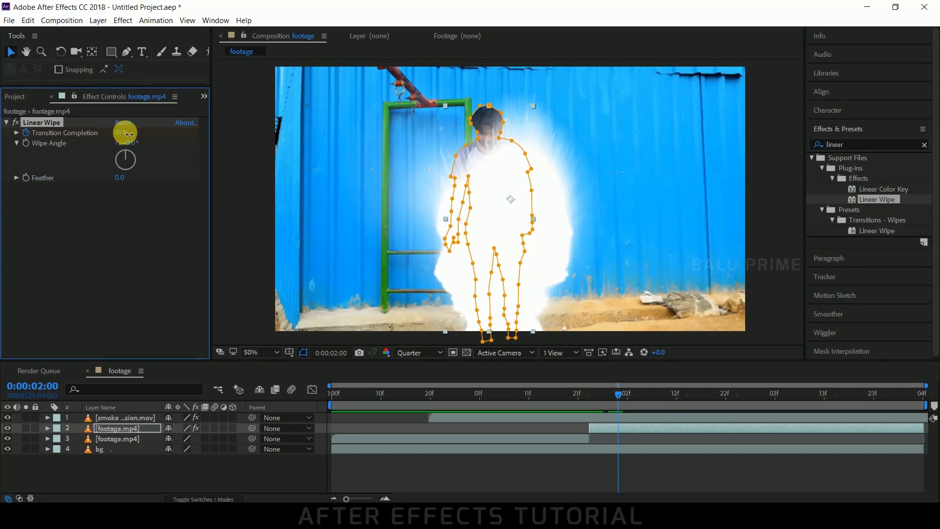
{"action": "left_click_drag", "start_coordinate": [125, 133], "coordinate": [130, 136]}
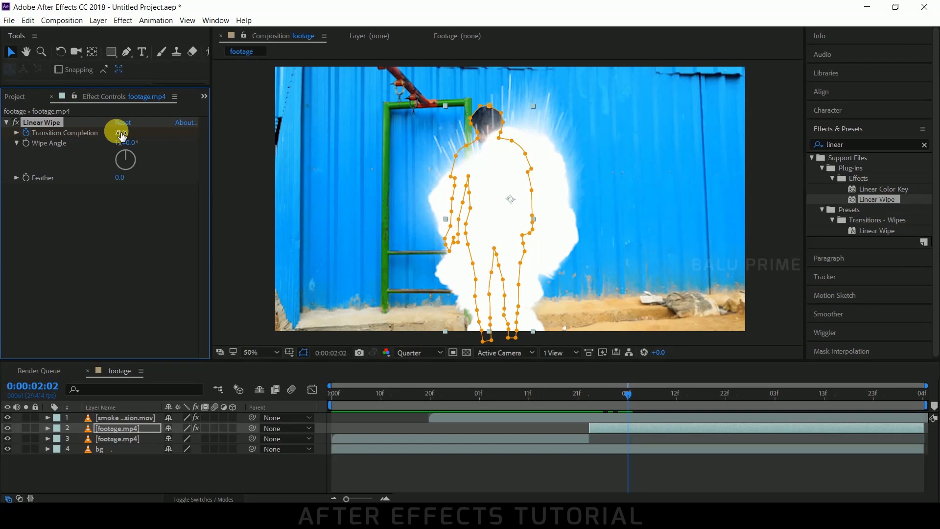
{"action": "left_click_drag", "start_coordinate": [120, 132], "coordinate": [157, 132]}
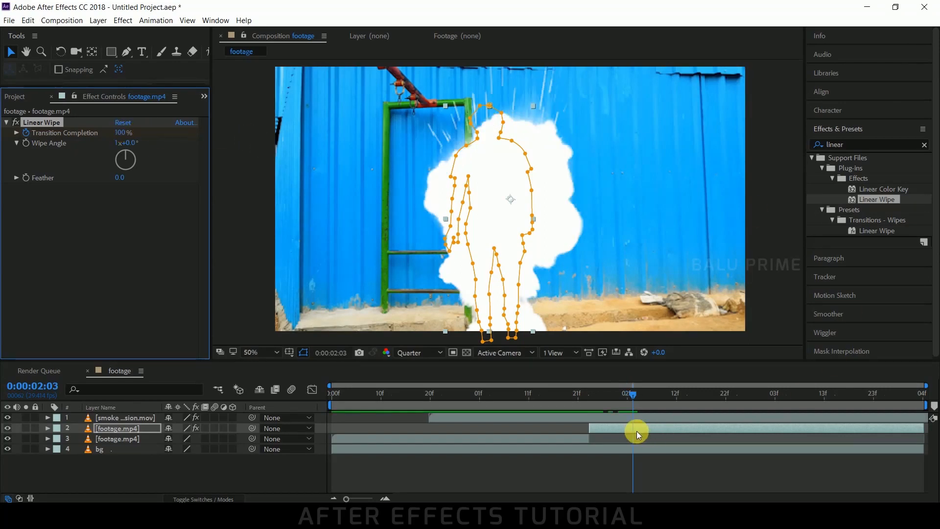
{"action": "mouse_move", "coordinate": [22, 270]}
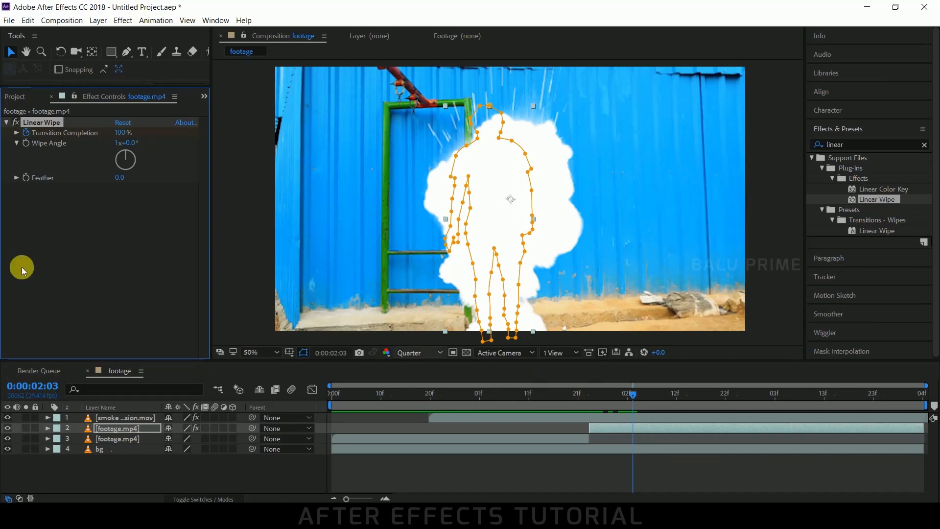
{"action": "mouse_move", "coordinate": [123, 182]}
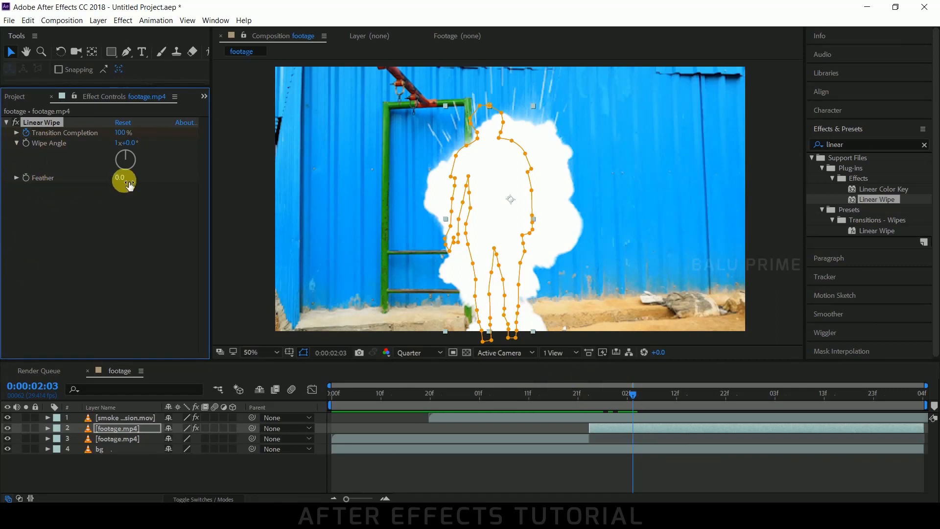
Scrub the Linear Wipe Feather value up to 25.
{"action": "left_click_drag", "start_coordinate": [125, 179], "coordinate": [125, 248]}
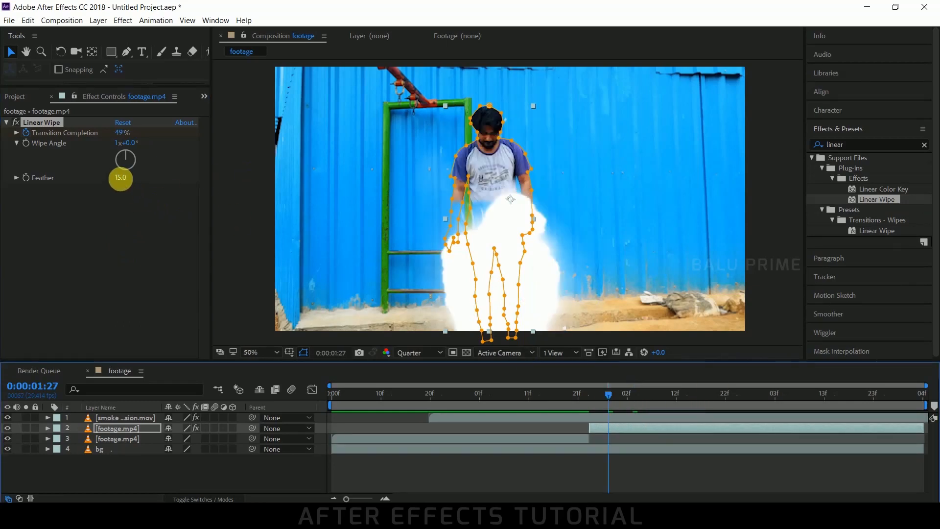
{"action": "left_click_drag", "start_coordinate": [120, 178], "coordinate": [123, 182]}
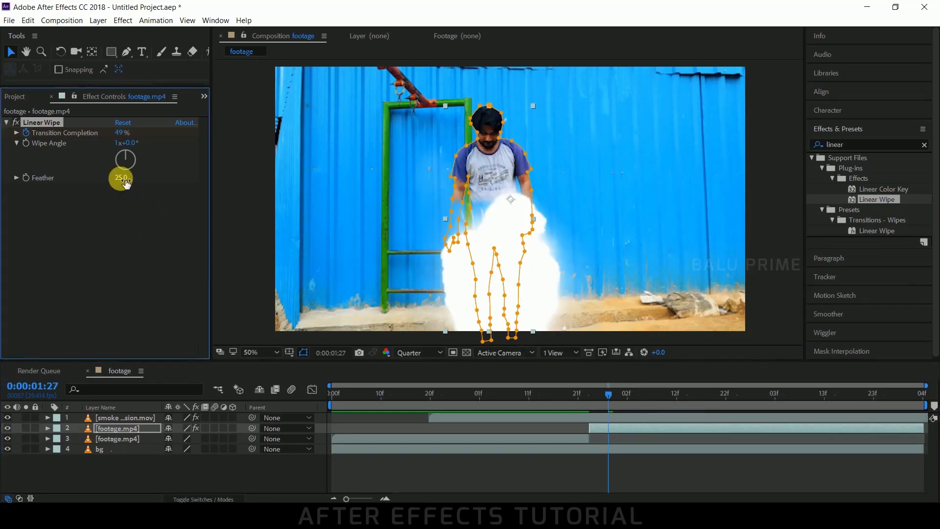
{"action": "mouse_move", "coordinate": [172, 214]}
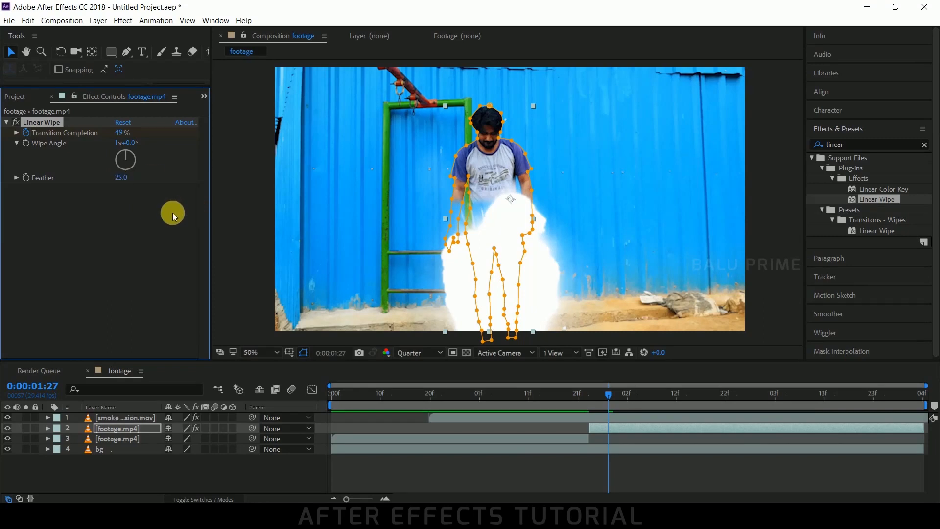